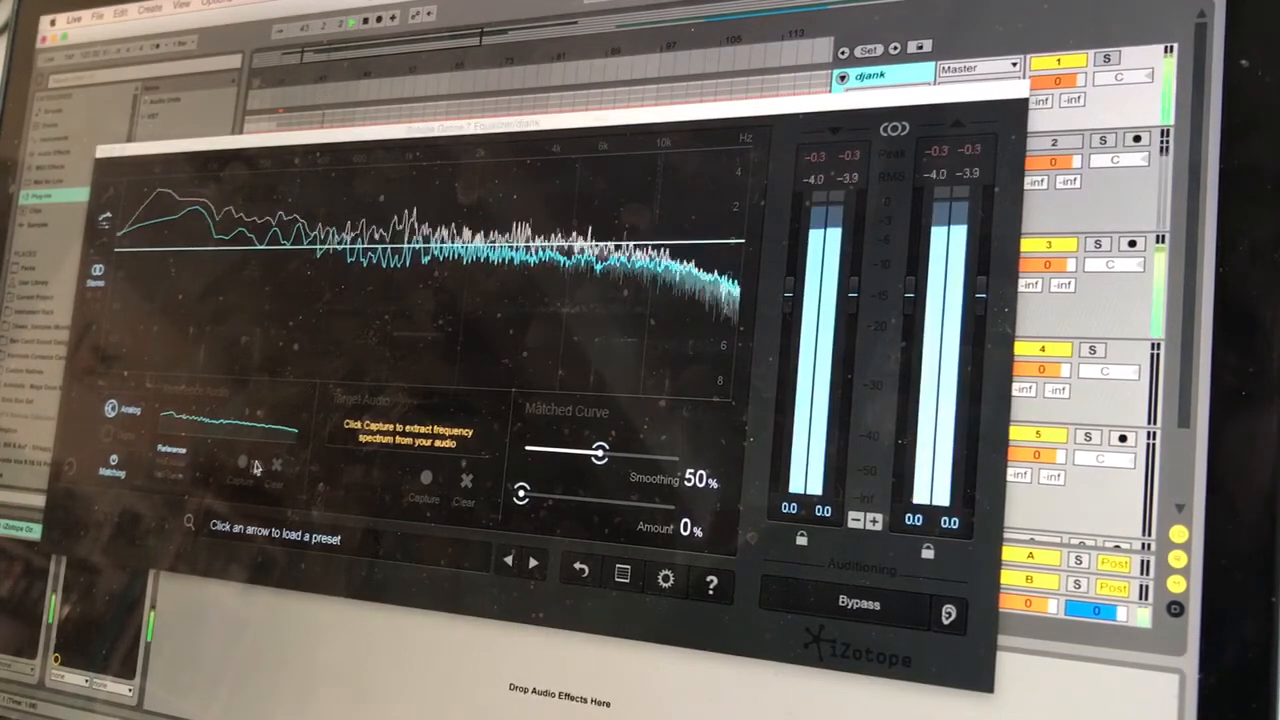
# Capture the mix's spectrum under Target Audio so it overlays the reference spectrum.
pyautogui.click(240, 482)
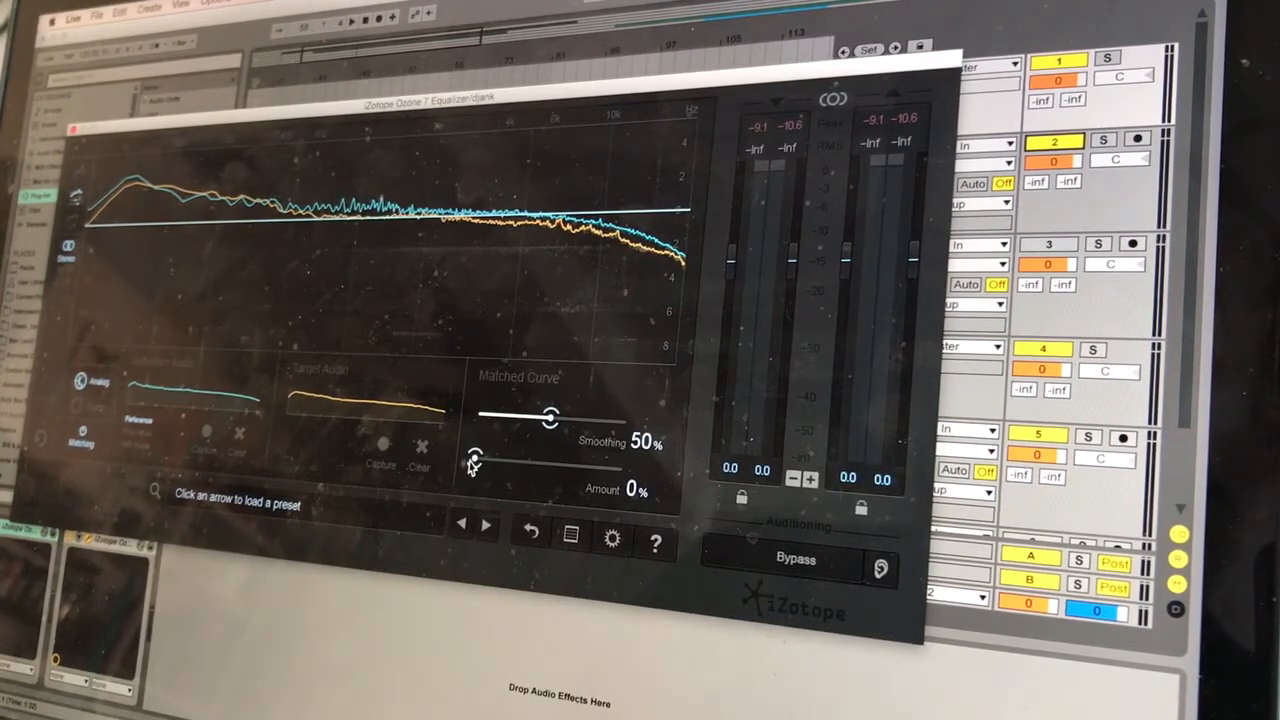
pyautogui.moveTo(476, 460); pyautogui.dragTo(510, 460)
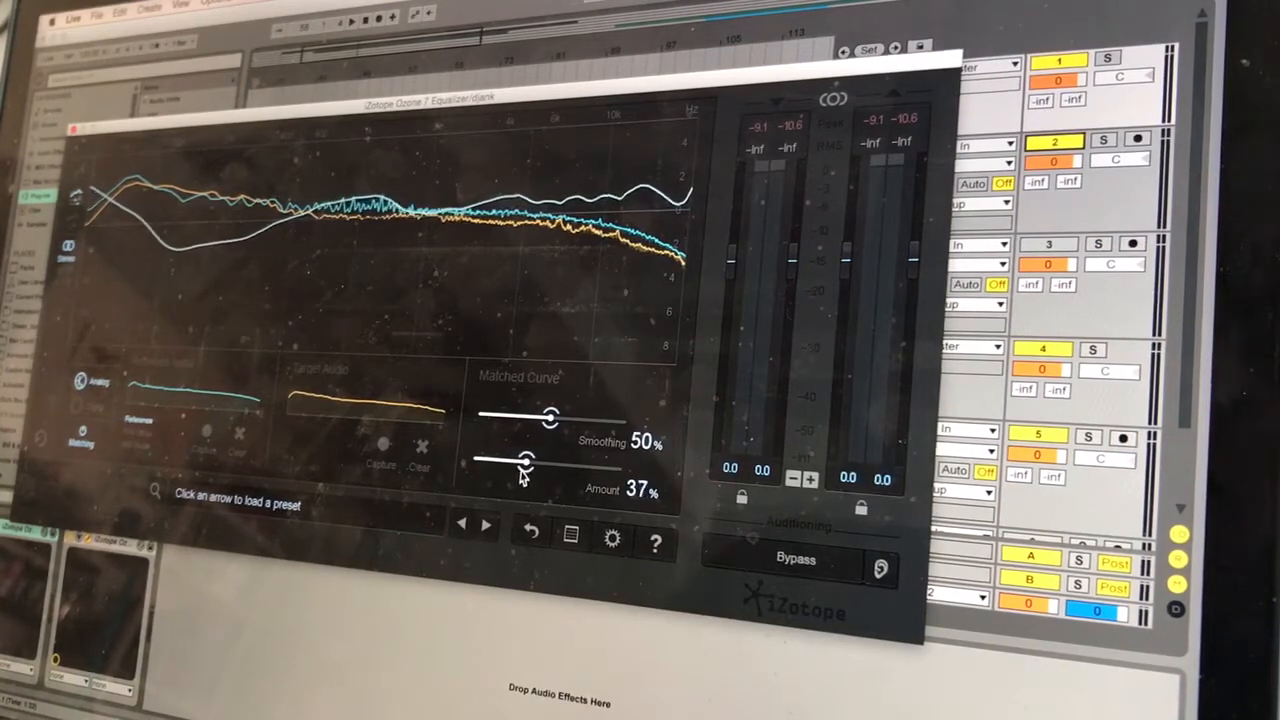
pyautogui.moveTo(530, 460); pyautogui.dragTo(544, 460)
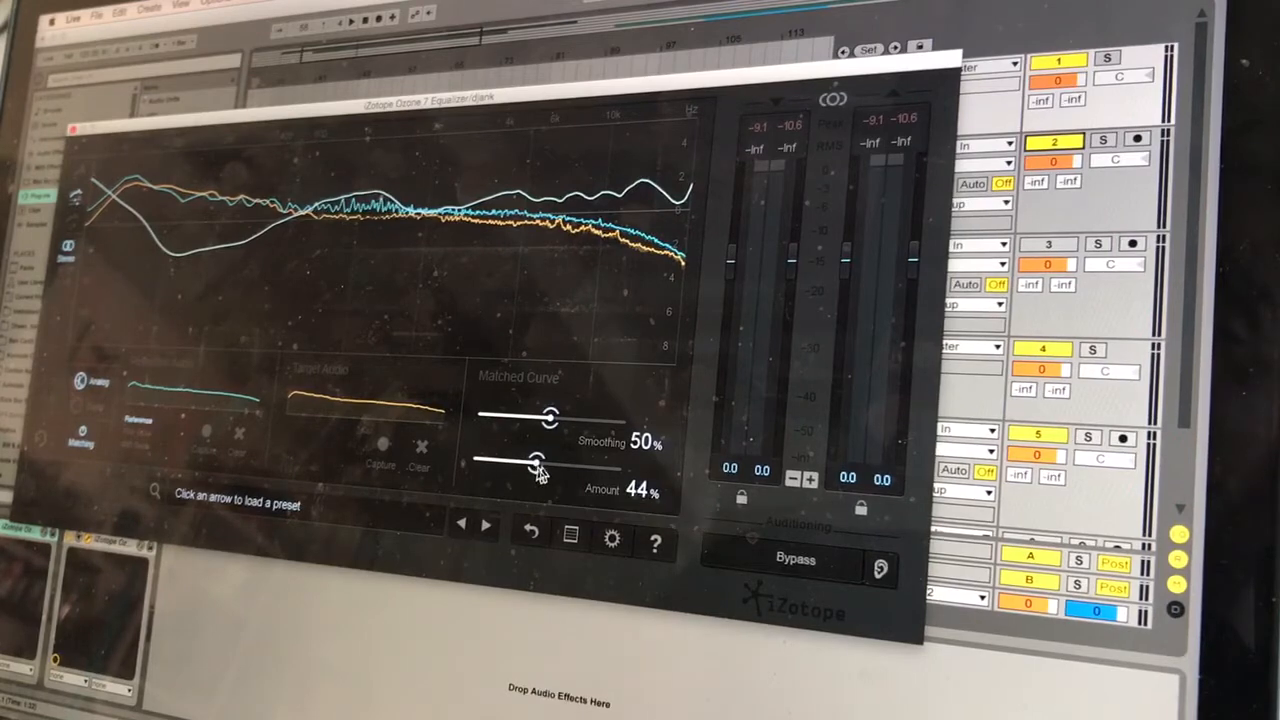
pyautogui.moveTo(538, 460); pyautogui.dragTo(560, 460)
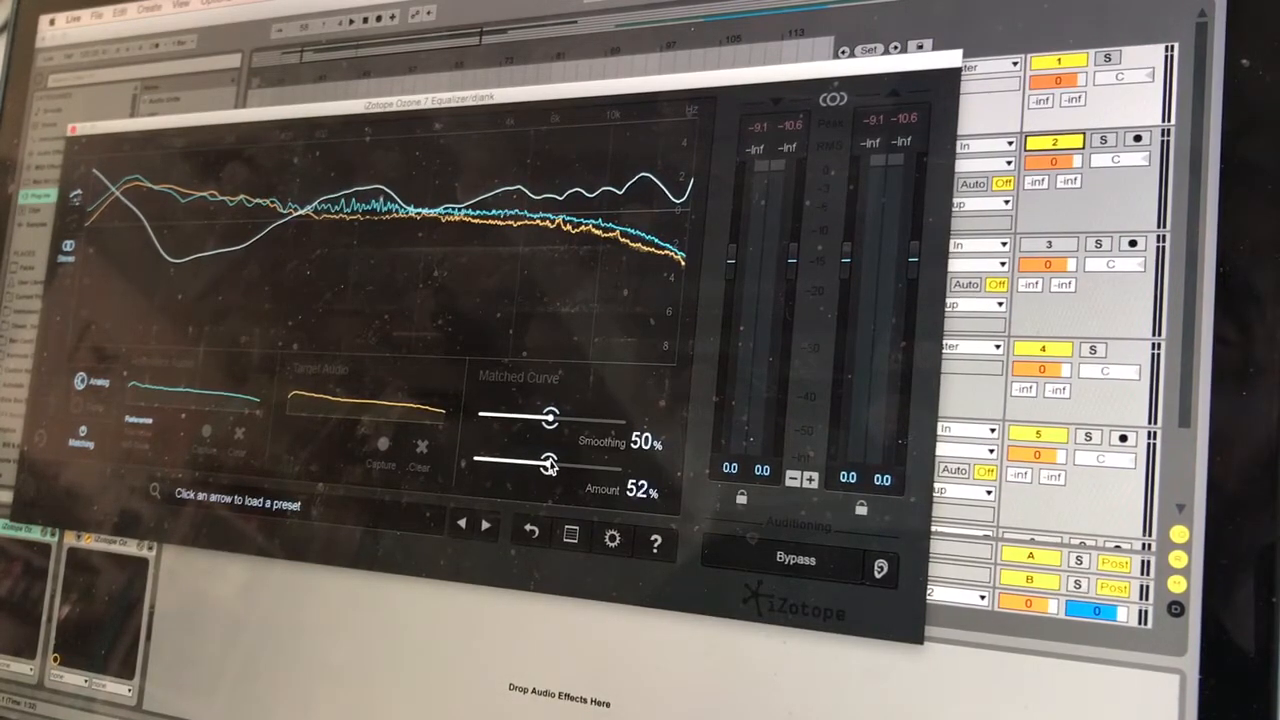
pyautogui.moveTo(550, 460); pyautogui.dragTo(610, 460)
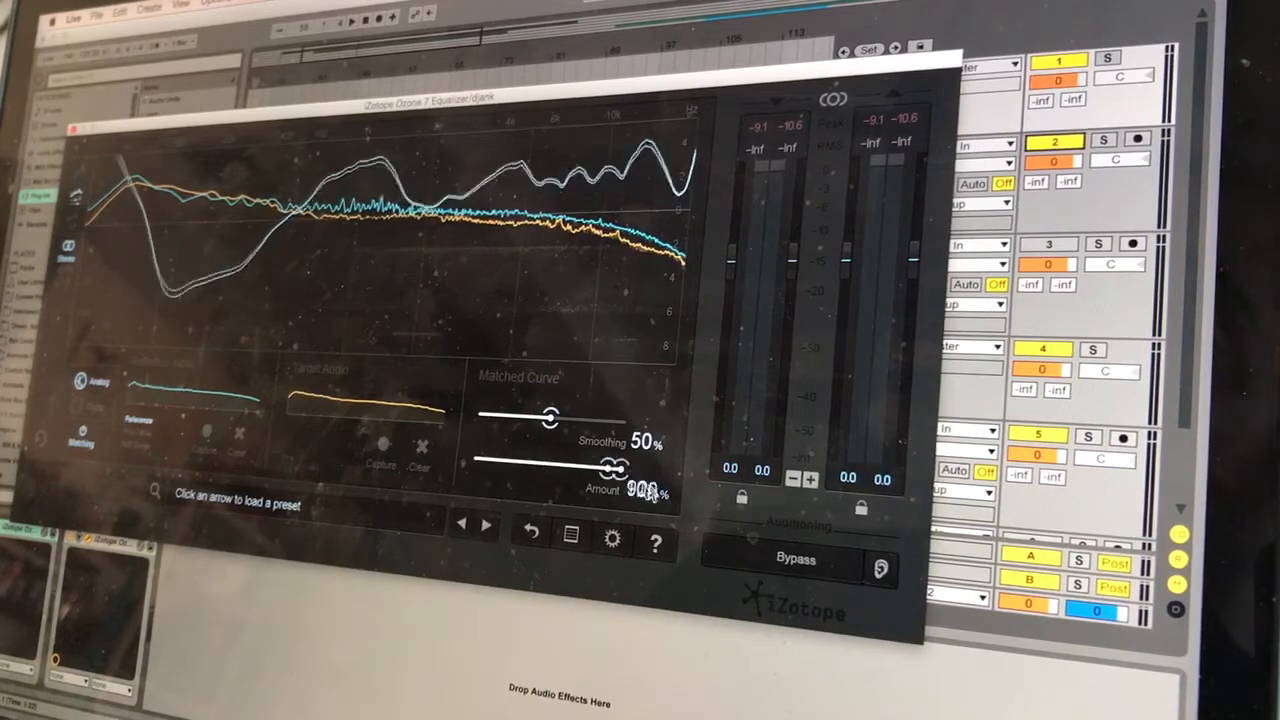
pyautogui.moveTo(600, 460); pyautogui.dragTo(620, 468)
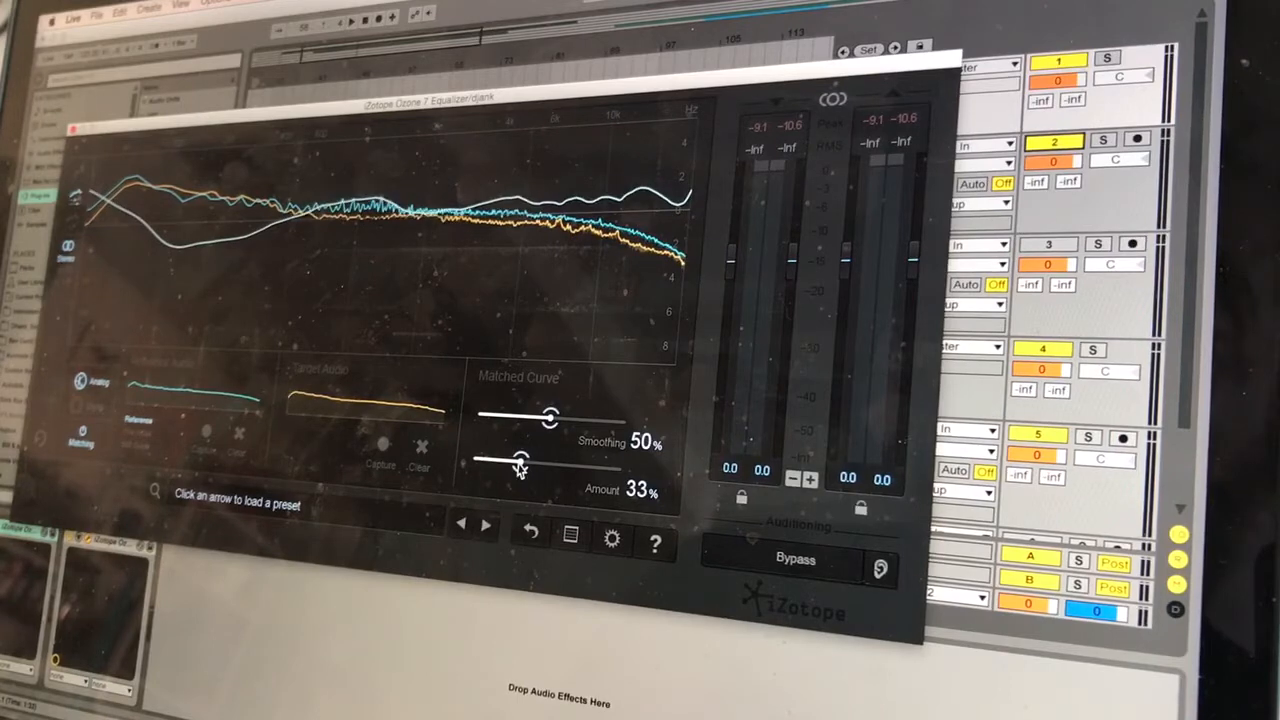
pyautogui.moveTo(516, 460); pyautogui.dragTo(524, 460)
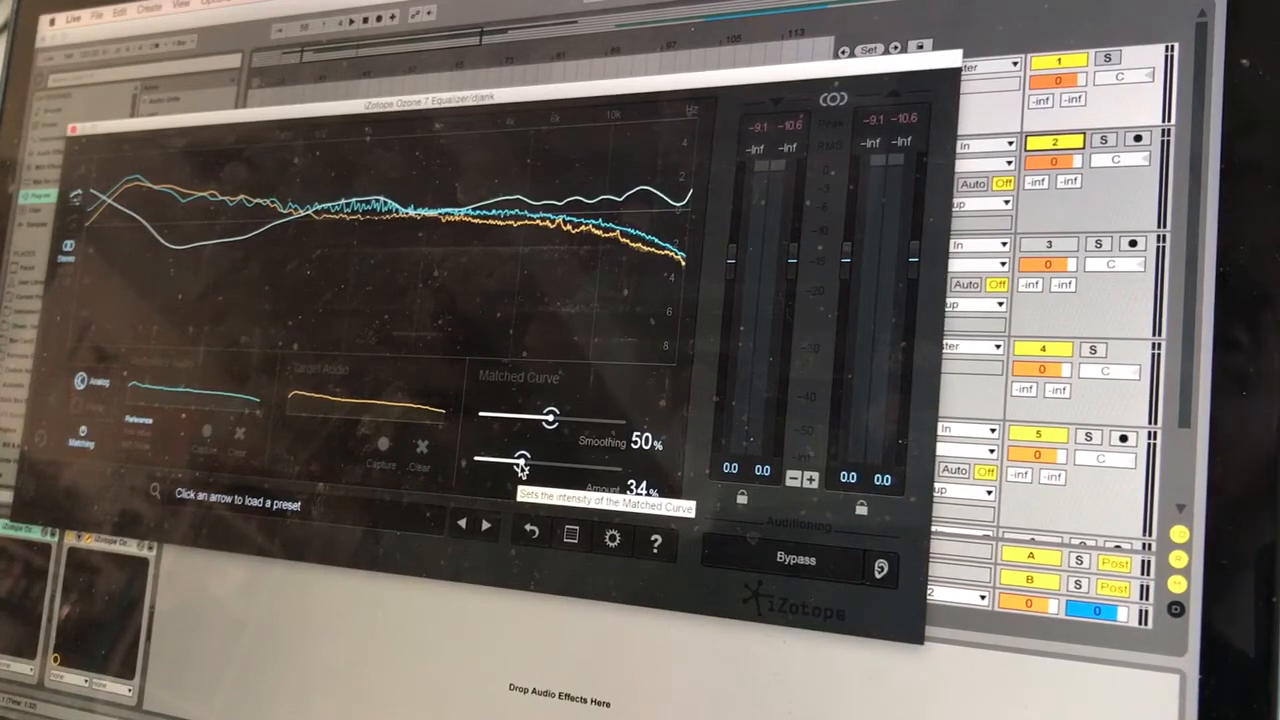
pyautogui.moveTo(520, 460); pyautogui.dragTo(476, 460)
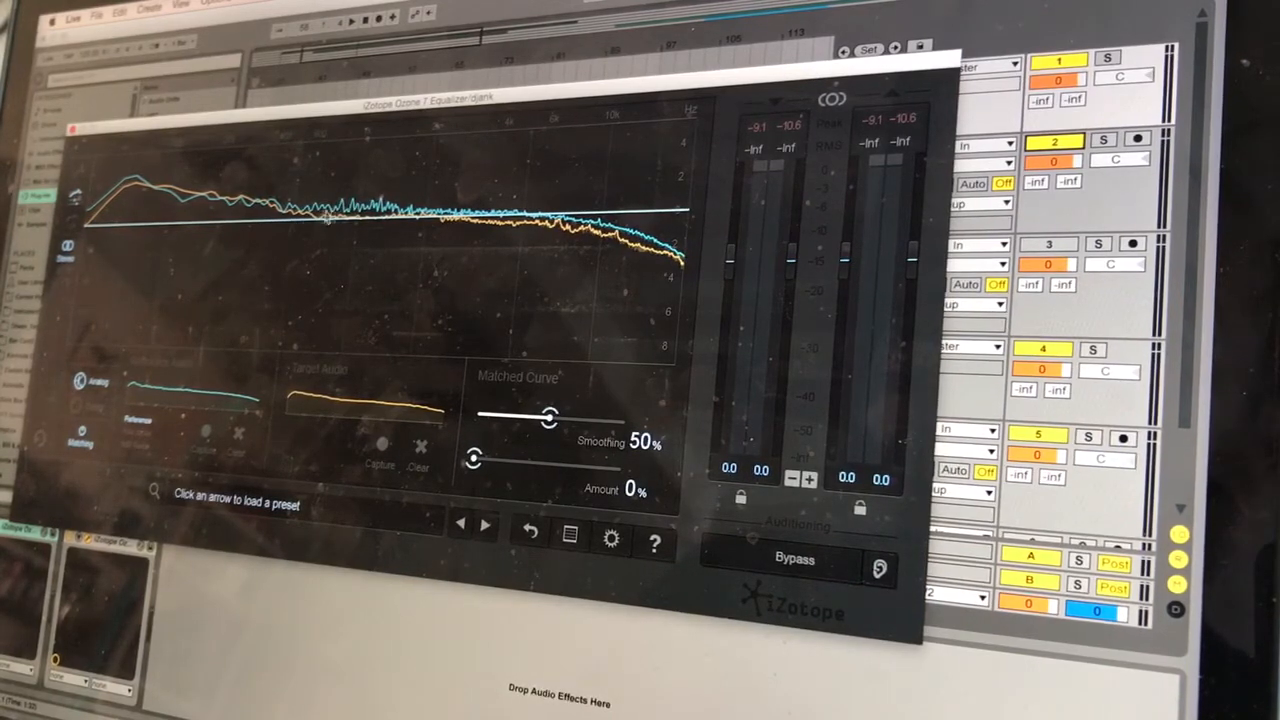
pyautogui.moveTo(474, 458); pyautogui.dragTo(504, 458)
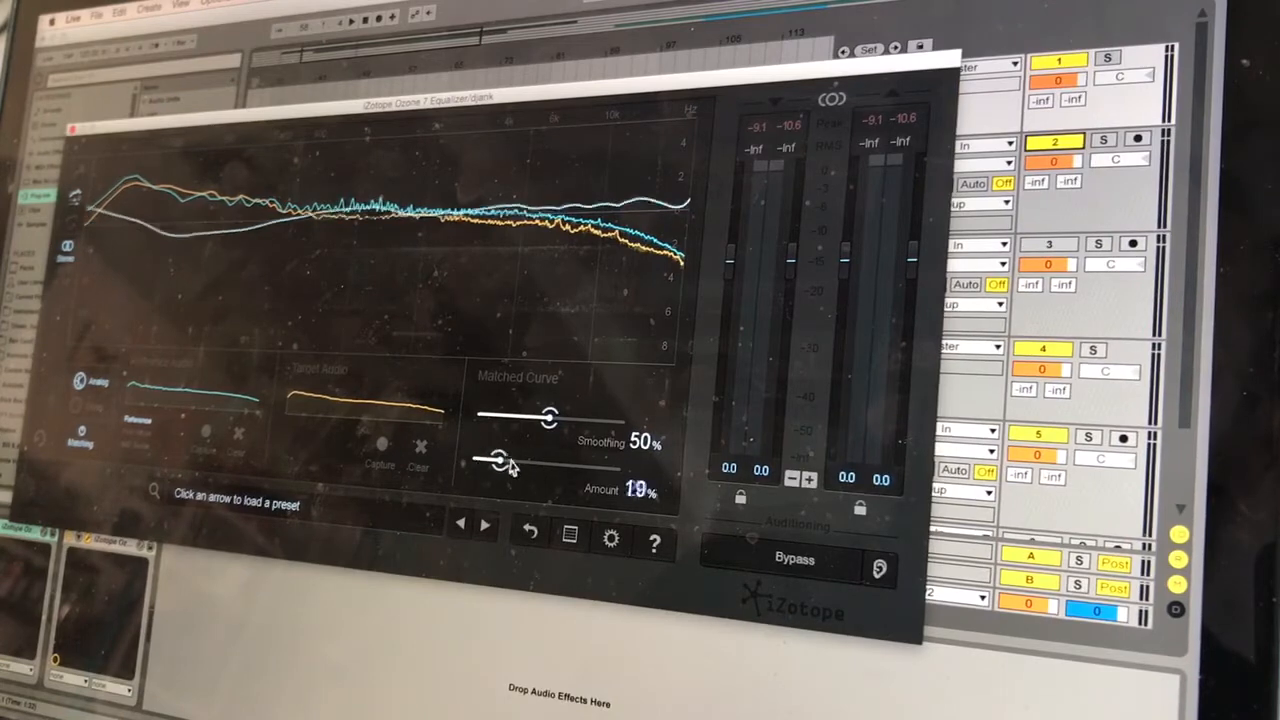
pyautogui.moveTo(510, 458); pyautogui.dragTo(476, 458)
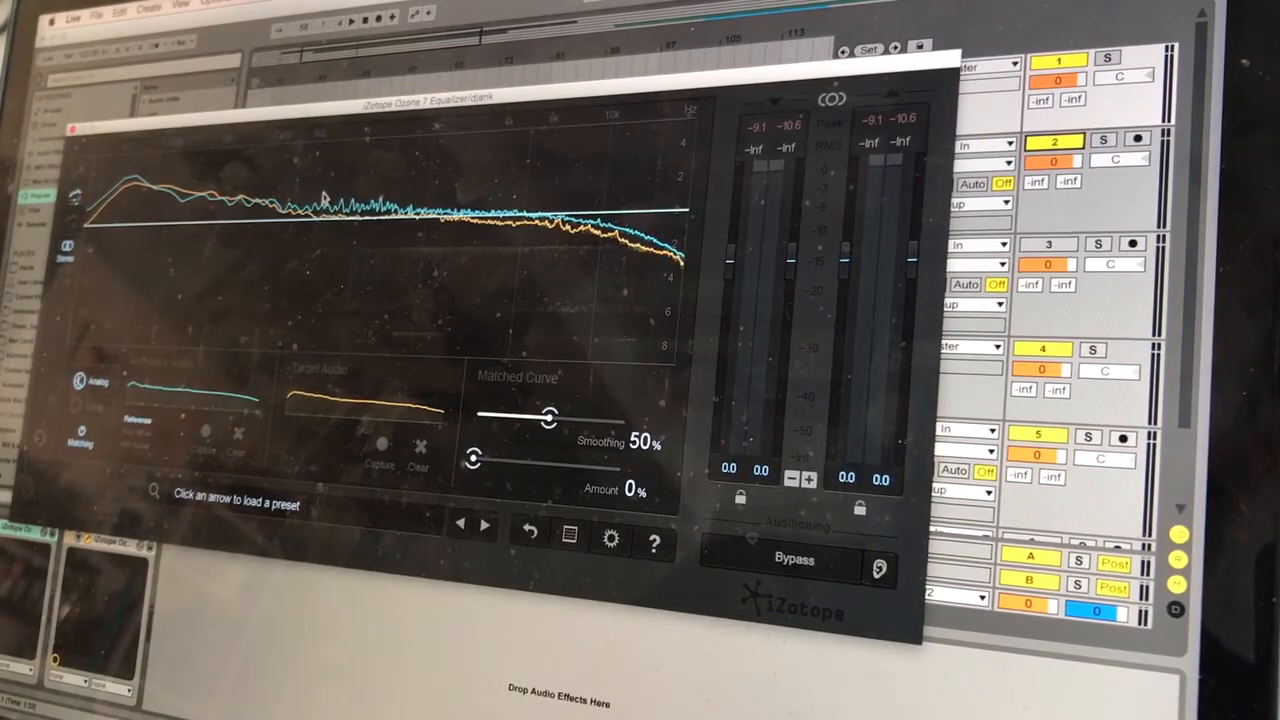